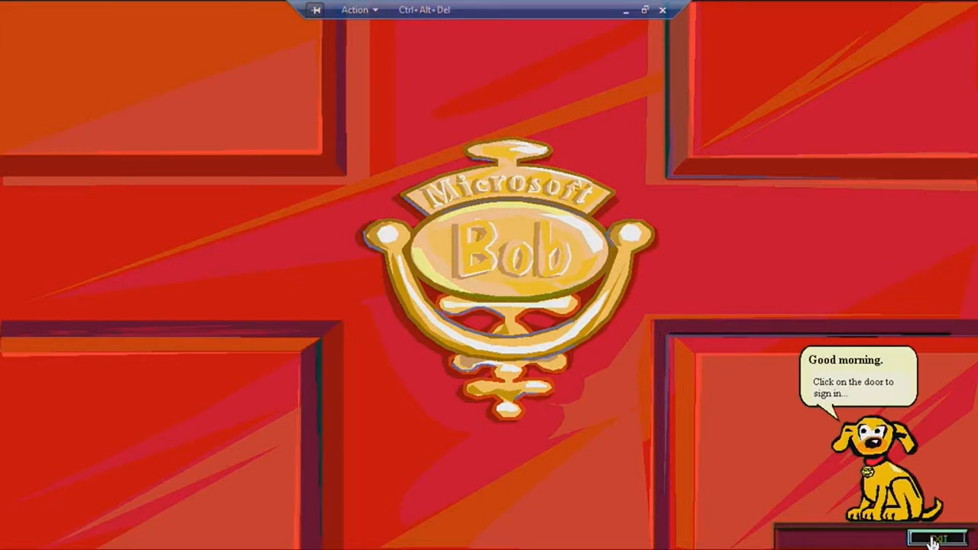
# Dismiss the sign-in hint and quit Microsoft Bob via the Exit button
pyautogui.click(940, 539)
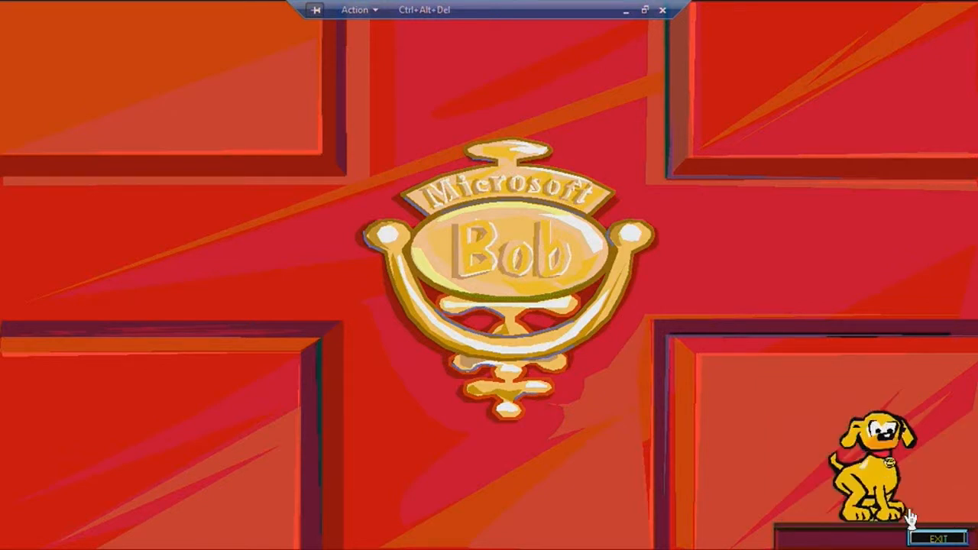
pyautogui.click(953, 529)
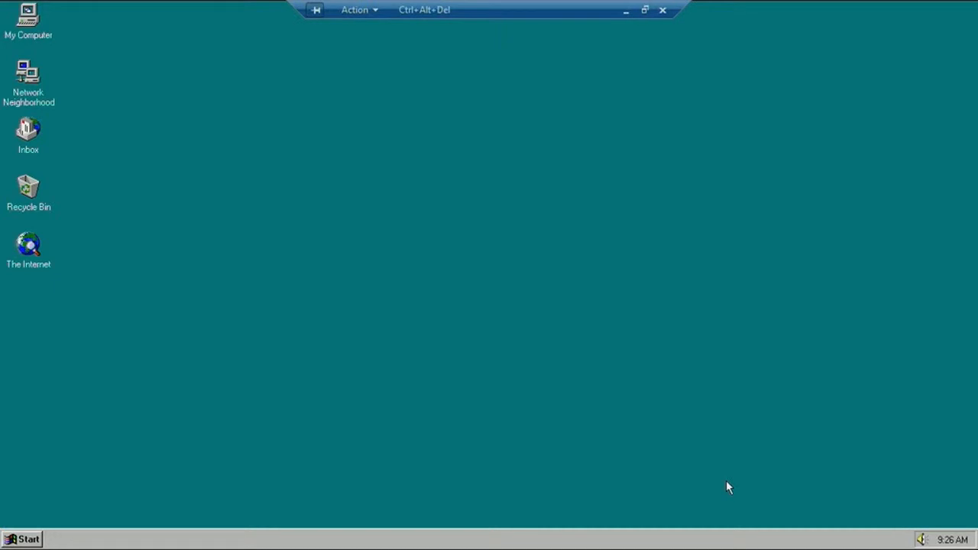
pyautogui.moveTo(472, 397)
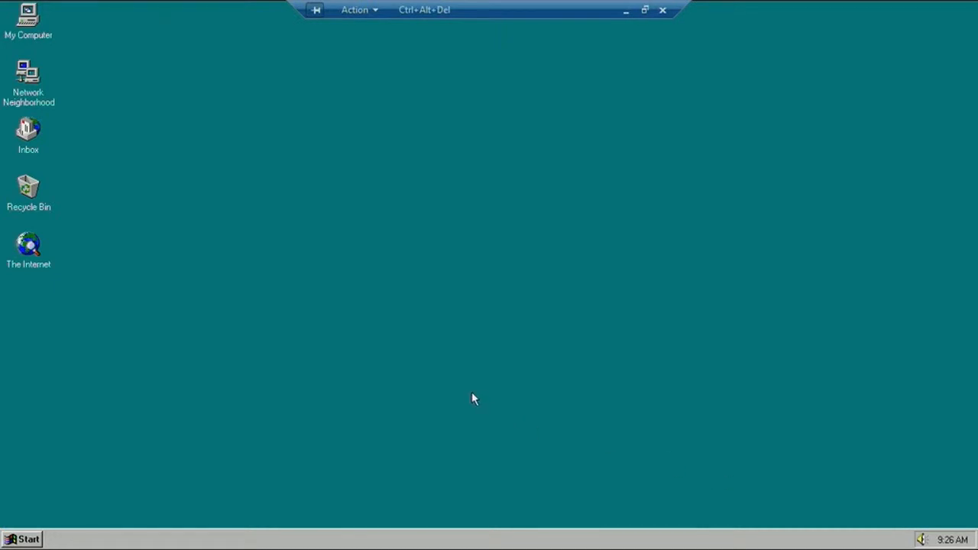
pyautogui.moveTo(197, 431)
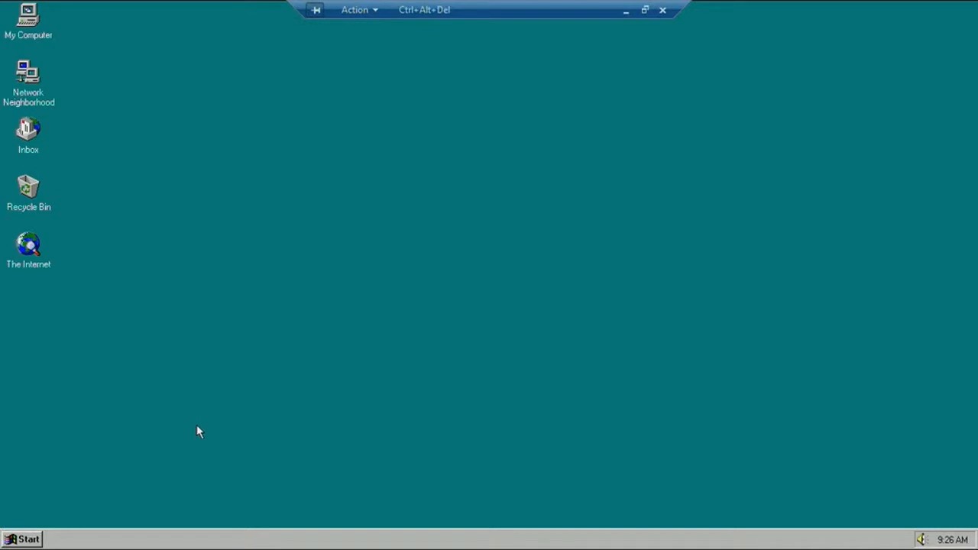
pyautogui.moveTo(52, 512)
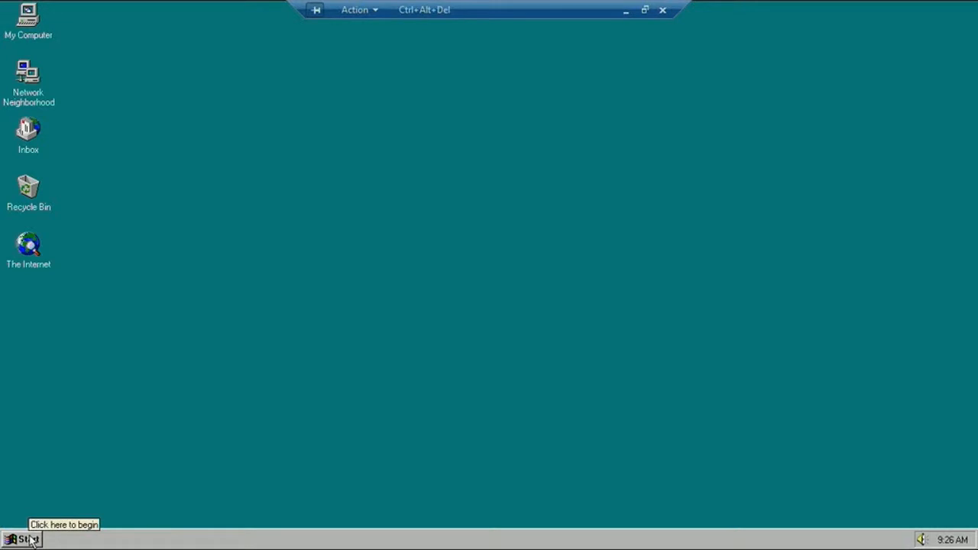
pyautogui.moveTo(23, 538)
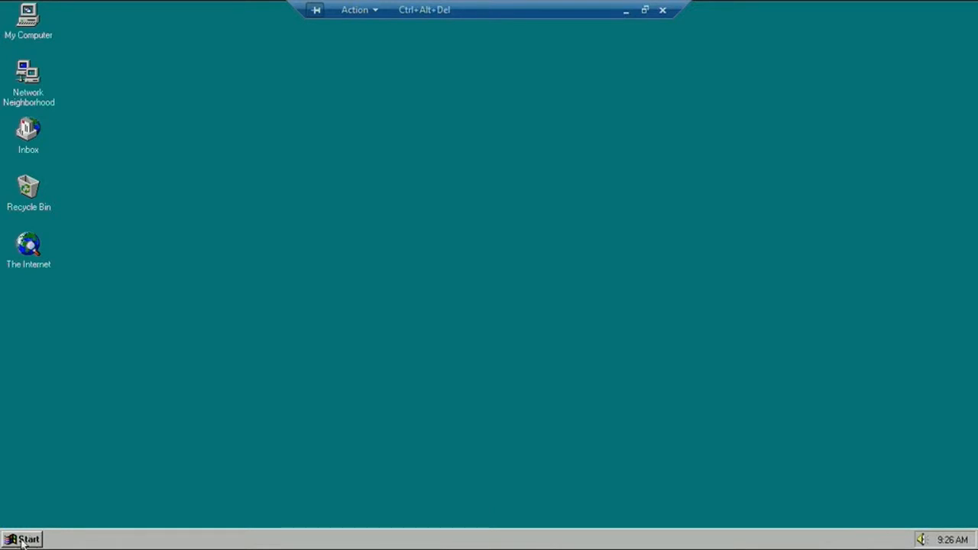
# Run 'syedit' from Start > Run, which fails with a cannot-find-file error
pyautogui.click(22, 539)
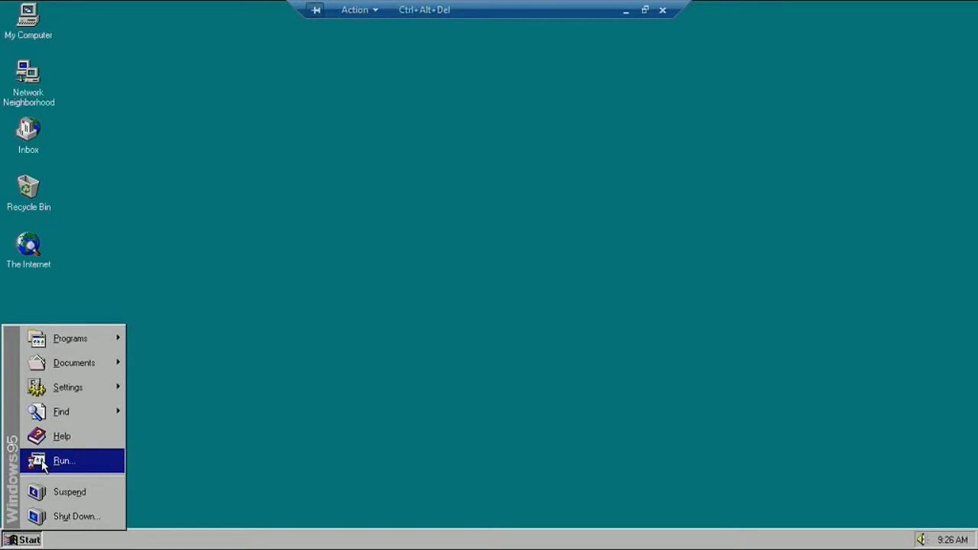
pyautogui.moveTo(61, 436)
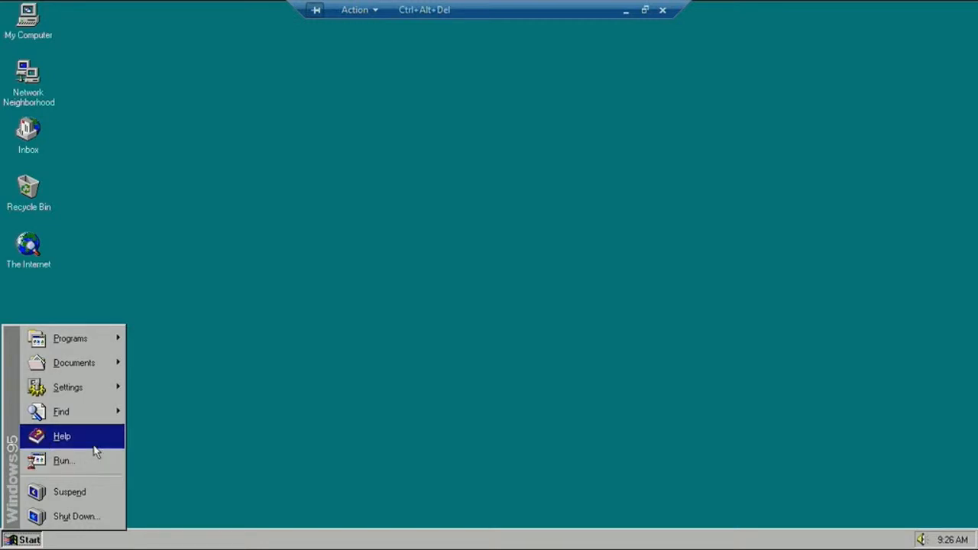
pyautogui.click(64, 460)
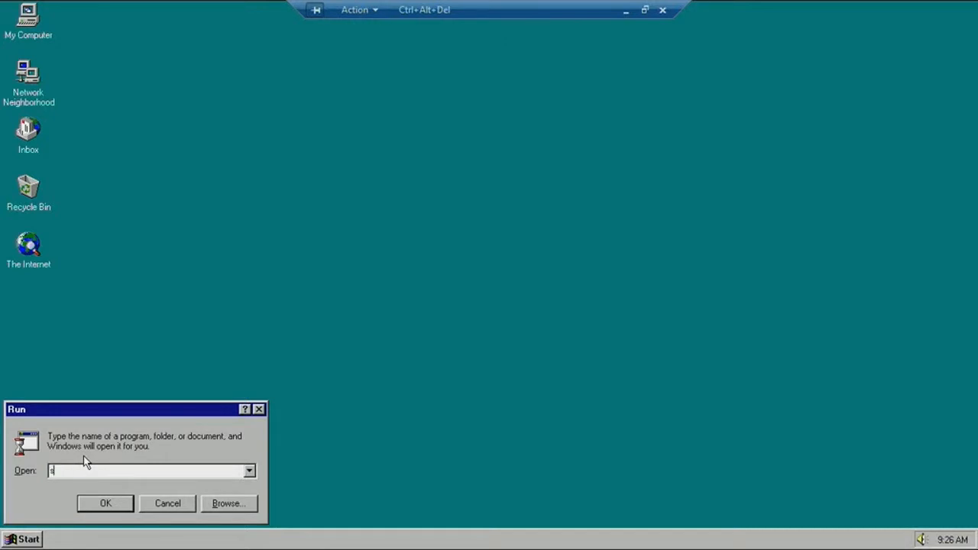
pyautogui.write('syedit')
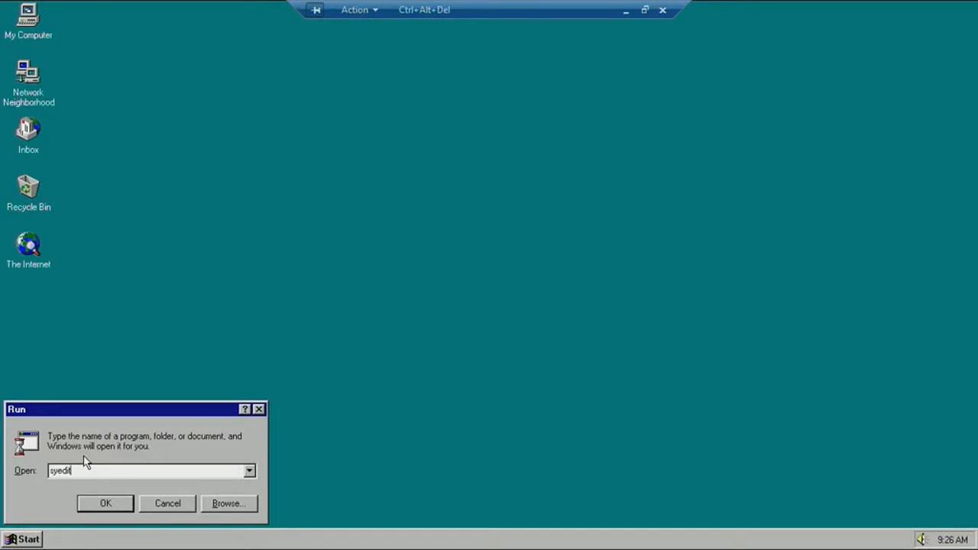
pyautogui.click(105, 503)
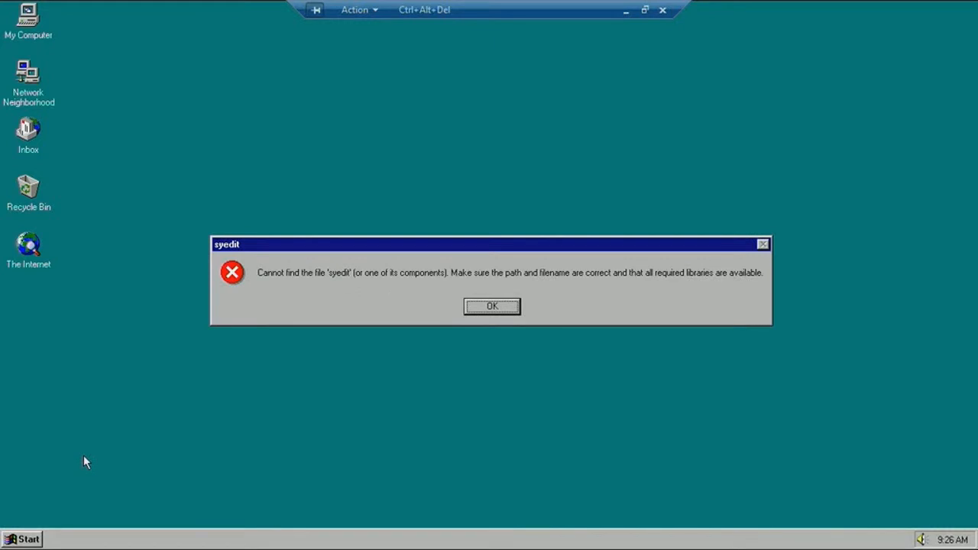
# Dismiss the error, then bring WIN.INI and SYSTEM.INI to the front in Sysedit
pyautogui.click(493, 306)
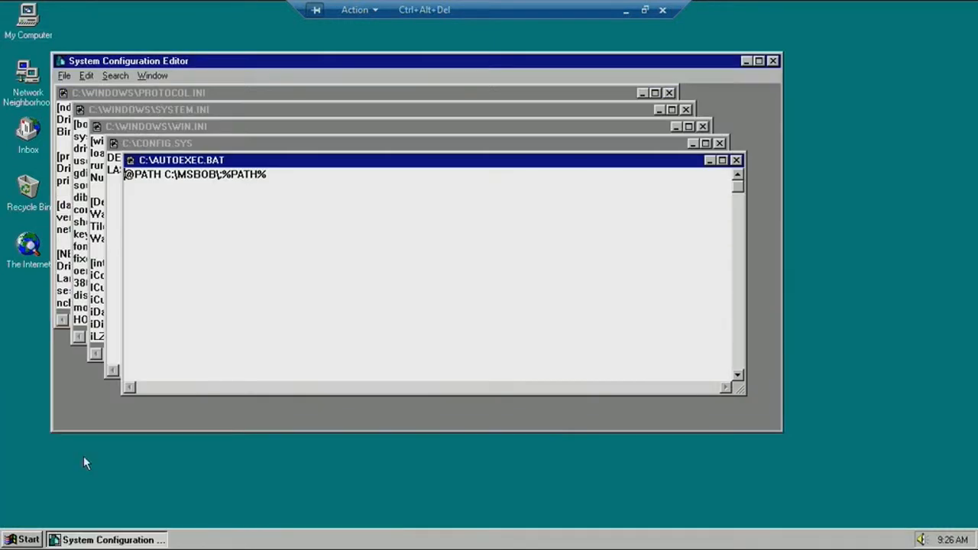
pyautogui.moveTo(92, 413)
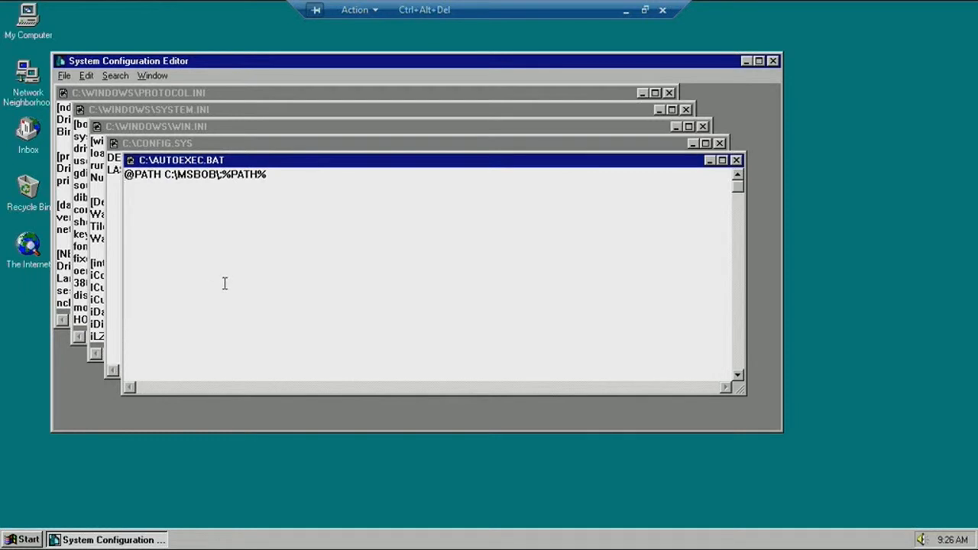
pyautogui.moveTo(232, 286)
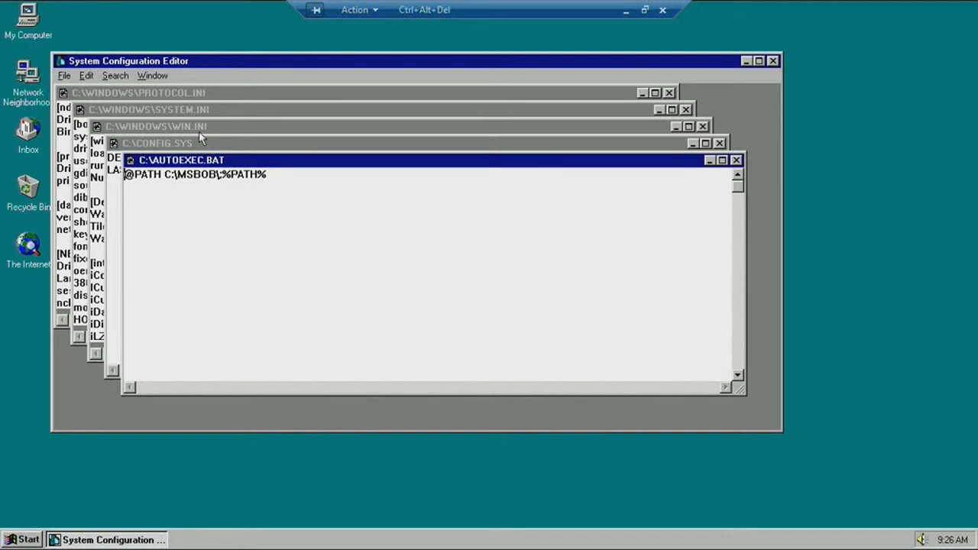
pyautogui.click(156, 126)
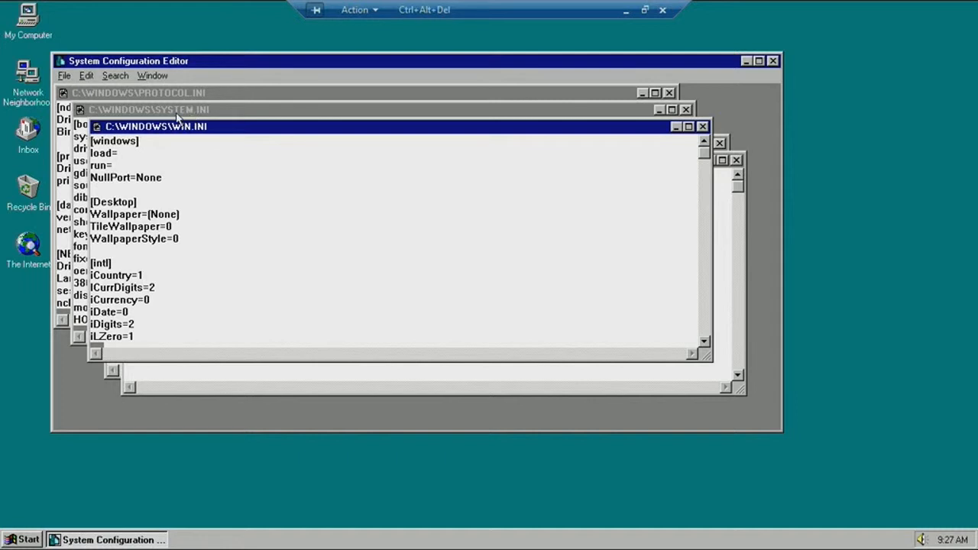
pyautogui.moveTo(169, 136)
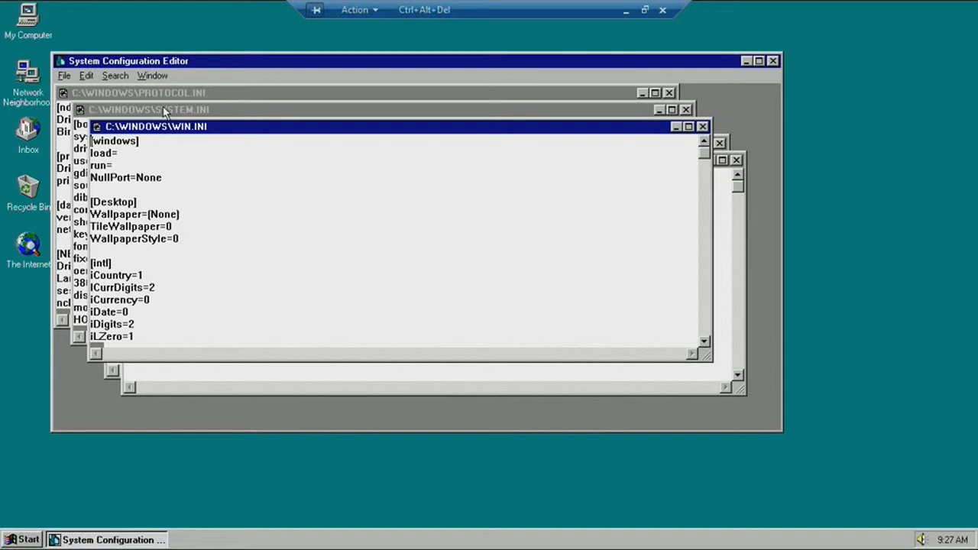
pyautogui.moveTo(181, 113)
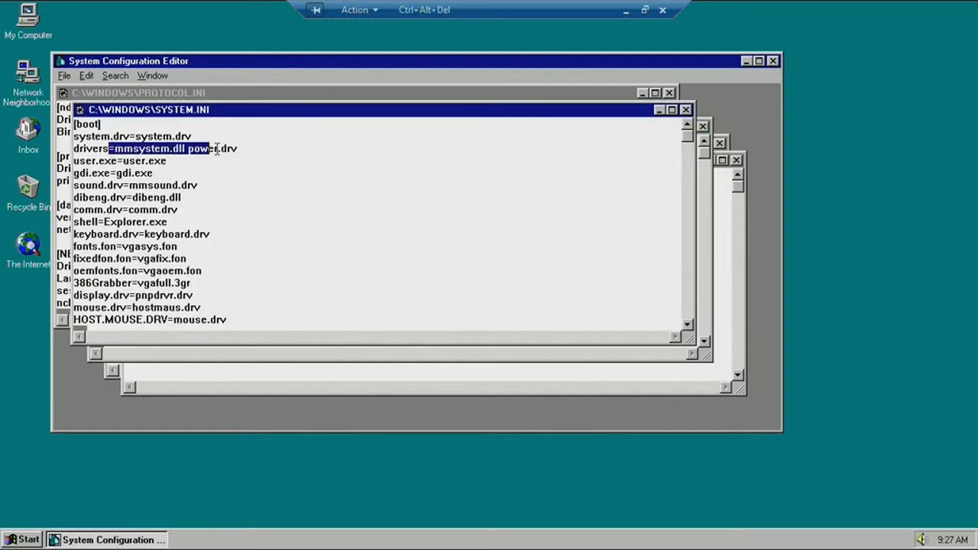
pyautogui.click(275, 172)
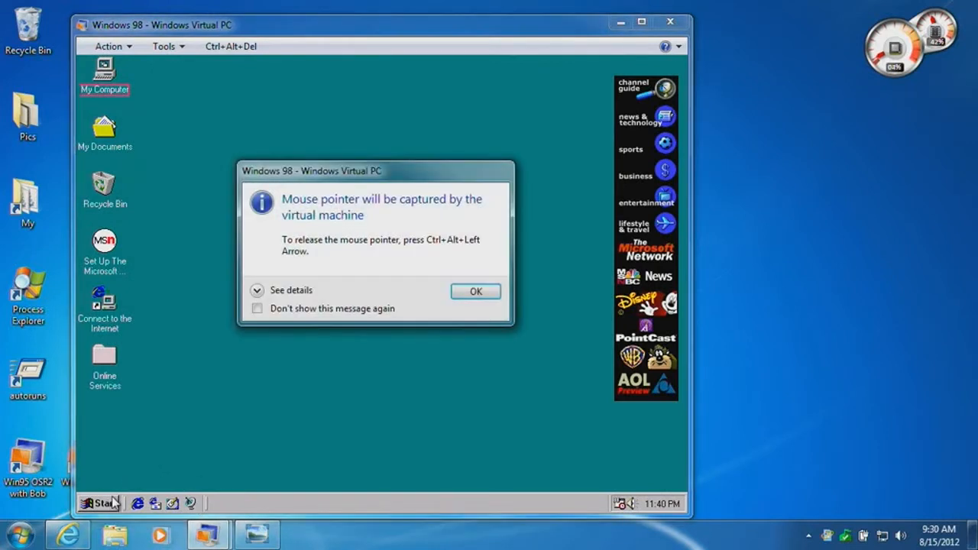
# Dismiss the capture notice and run msconfig in the Windows 98 guest
pyautogui.click(475, 291)
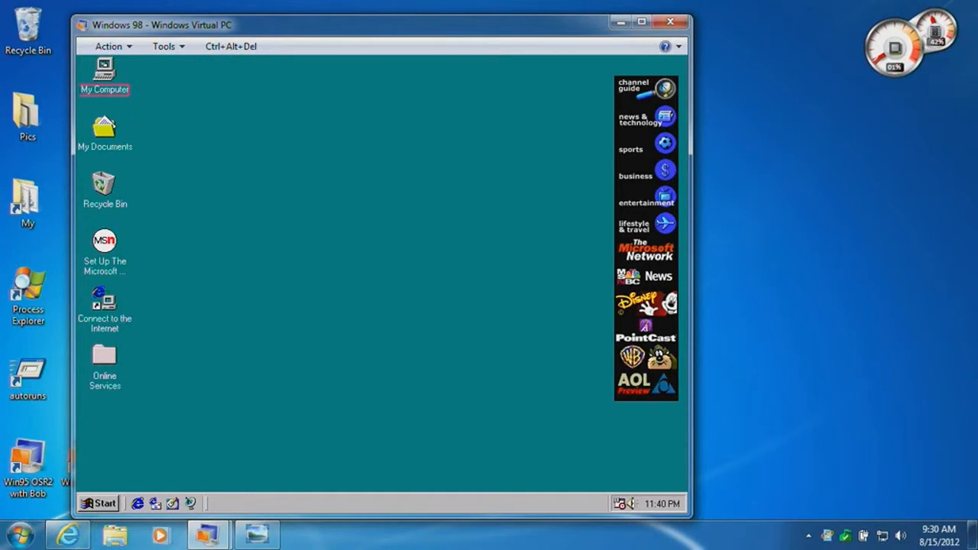
pyautogui.click(101, 503)
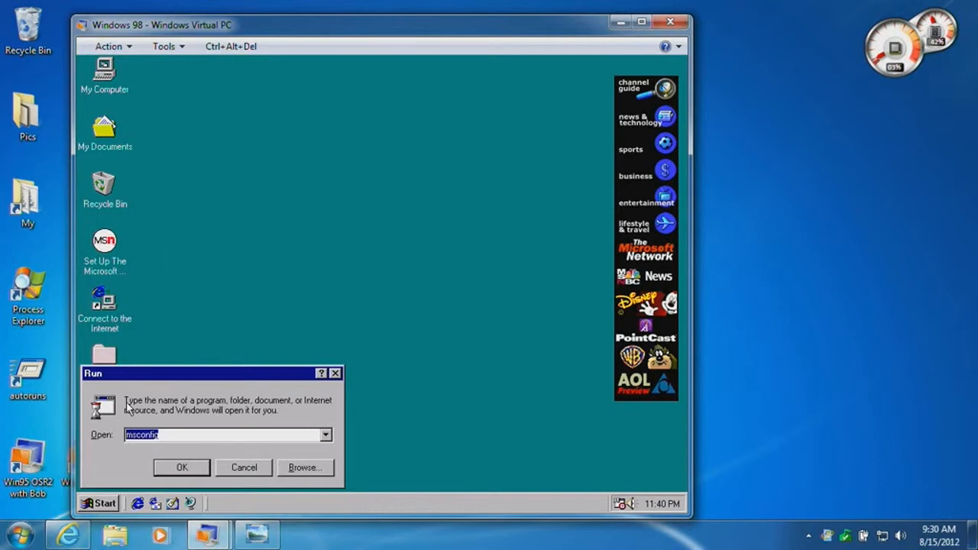
pyautogui.click(182, 468)
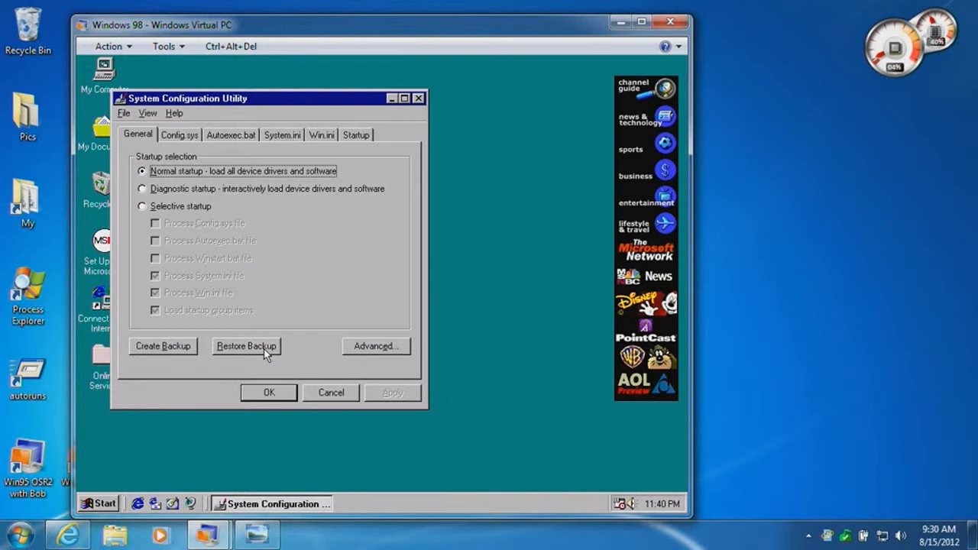
pyautogui.moveTo(272, 349)
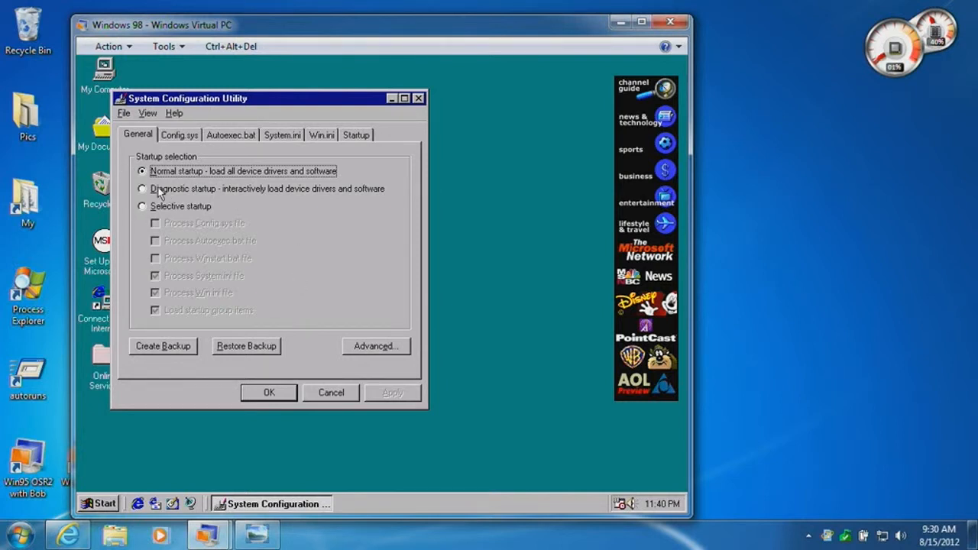
pyautogui.moveTo(171, 122)
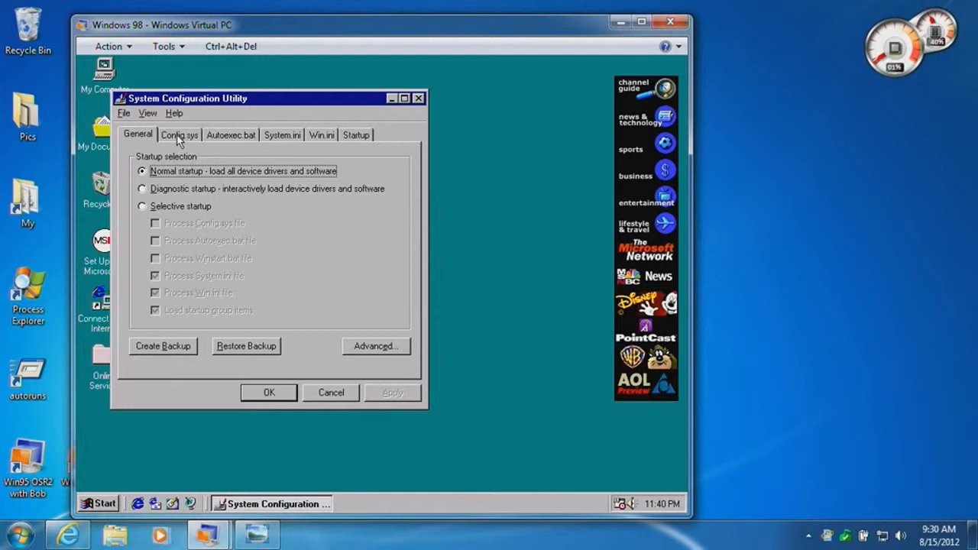
pyautogui.moveTo(180, 141)
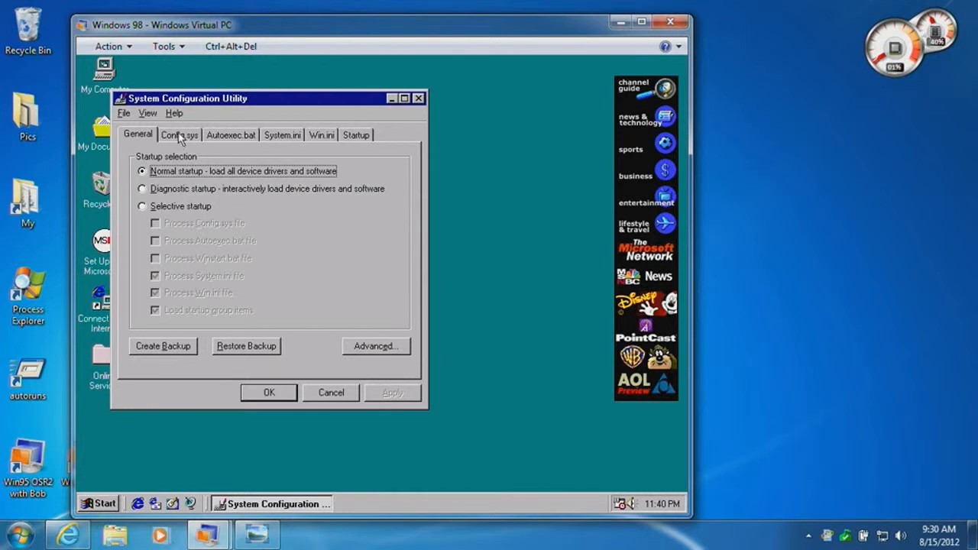
pyautogui.moveTo(183, 141)
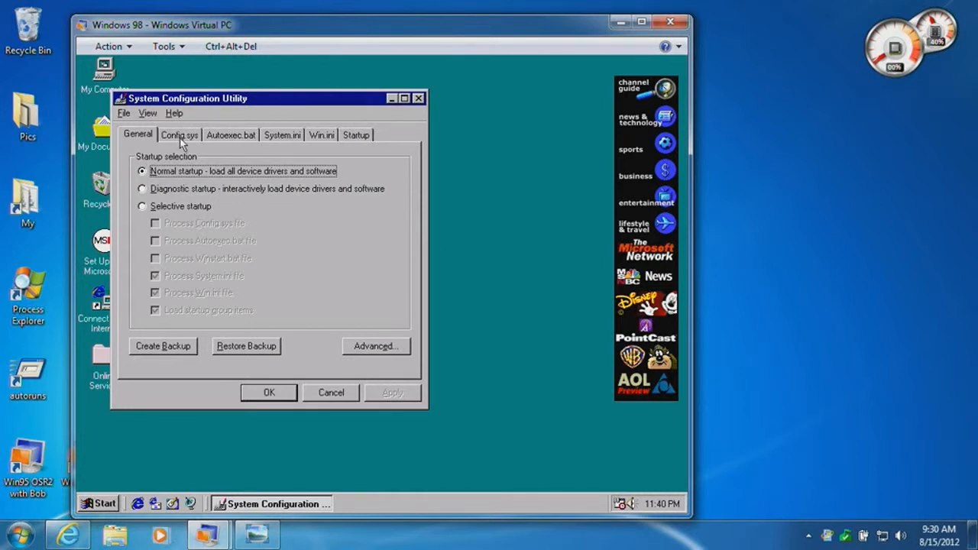
pyautogui.click(180, 134)
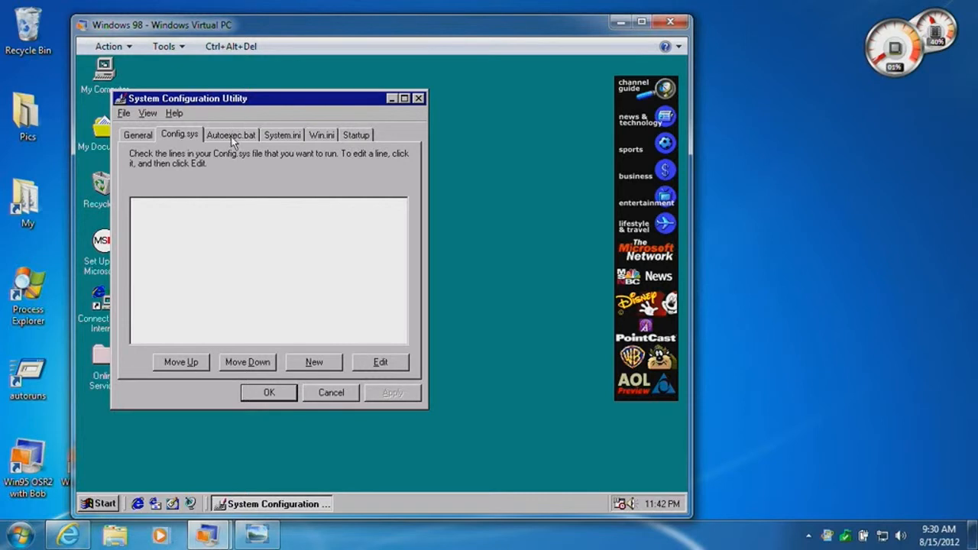
pyautogui.click(281, 135)
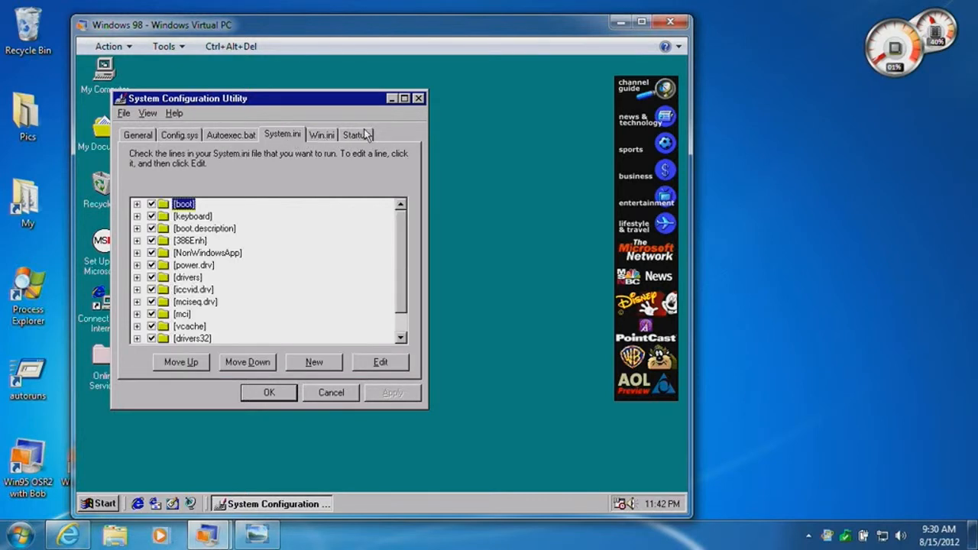
pyautogui.click(354, 135)
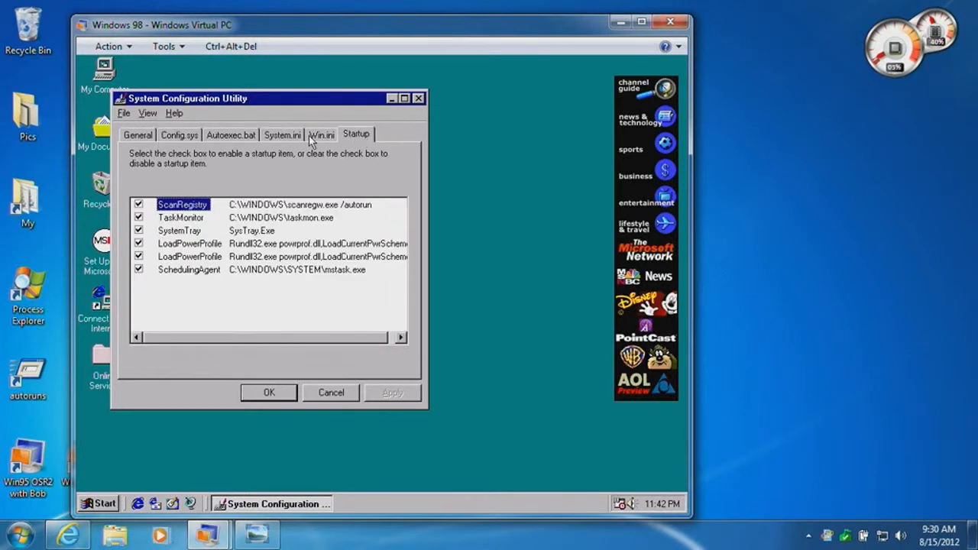
pyautogui.click(137, 135)
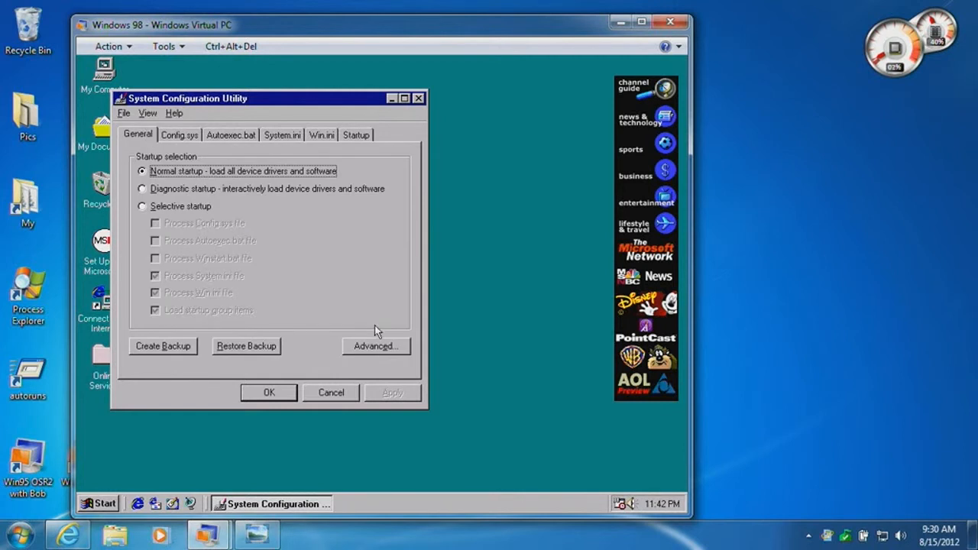
pyautogui.click(376, 345)
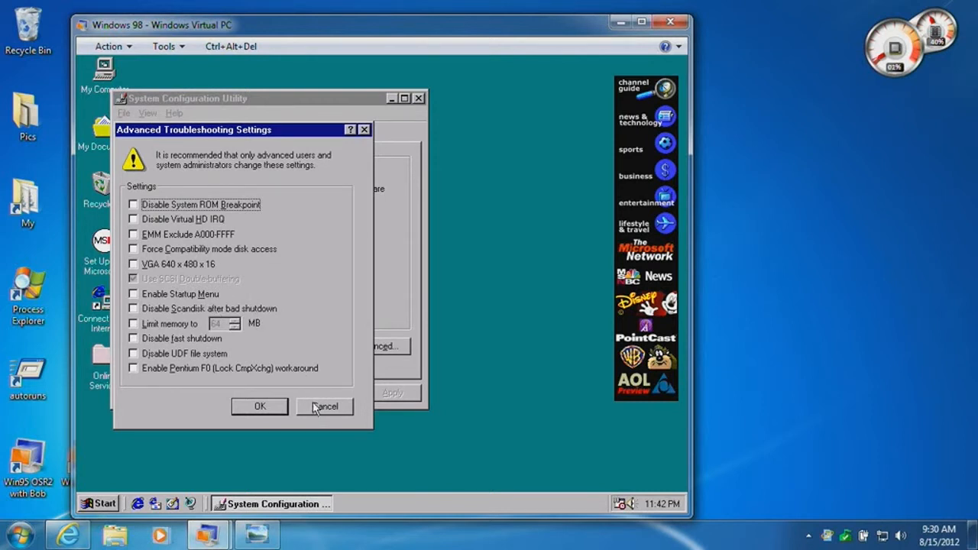
pyautogui.click(324, 407)
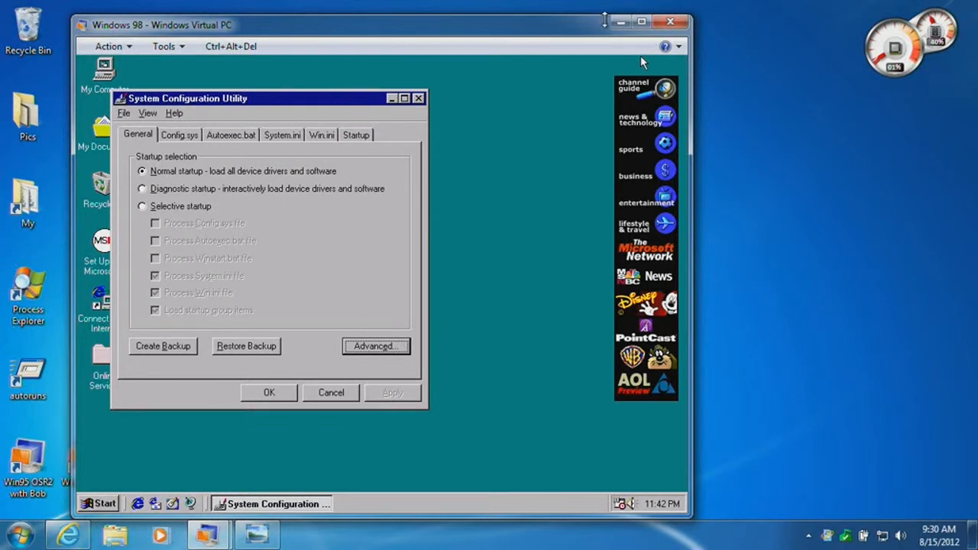
pyautogui.moveTo(620, 22)
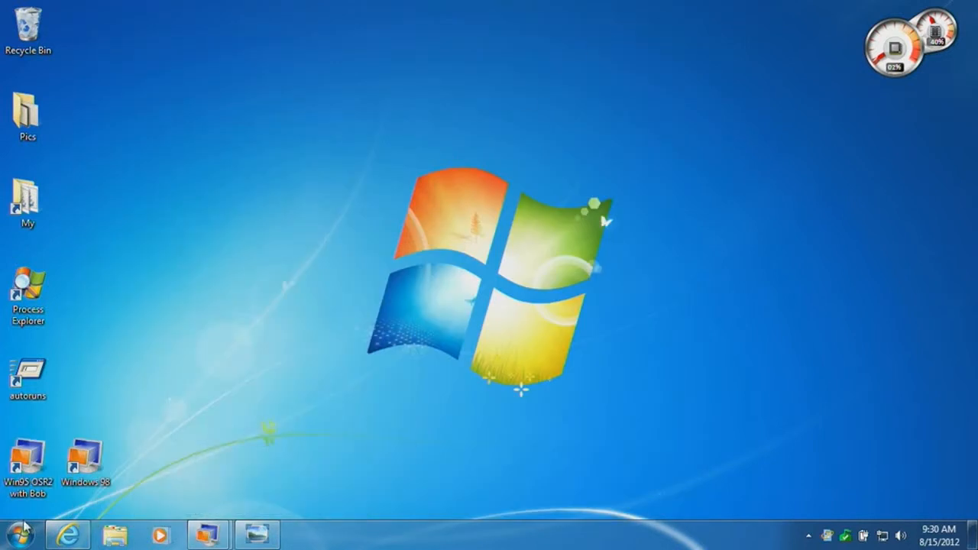
# Search the Start menu for 'msconfig' and launch msconfig.exe from the results
pyautogui.click(14, 533)
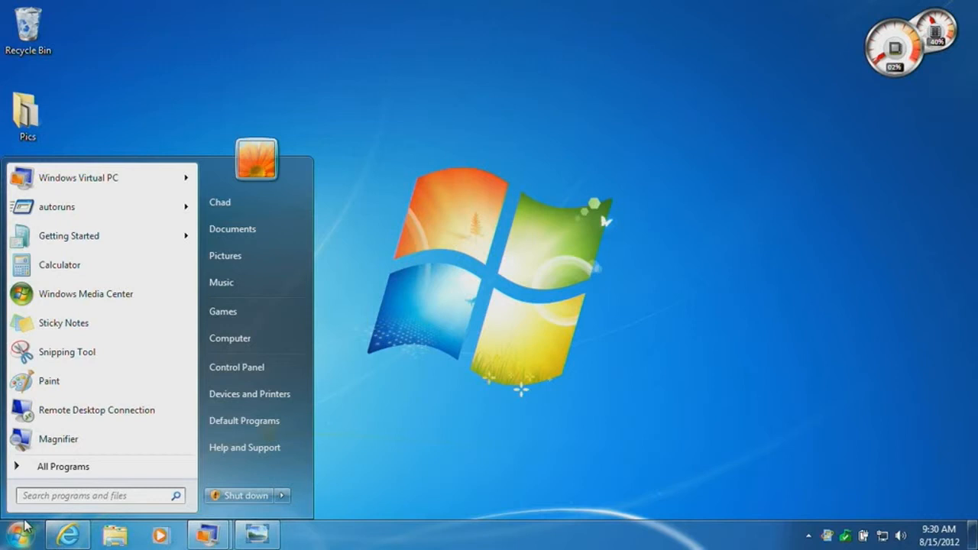
pyautogui.write('msconfig')
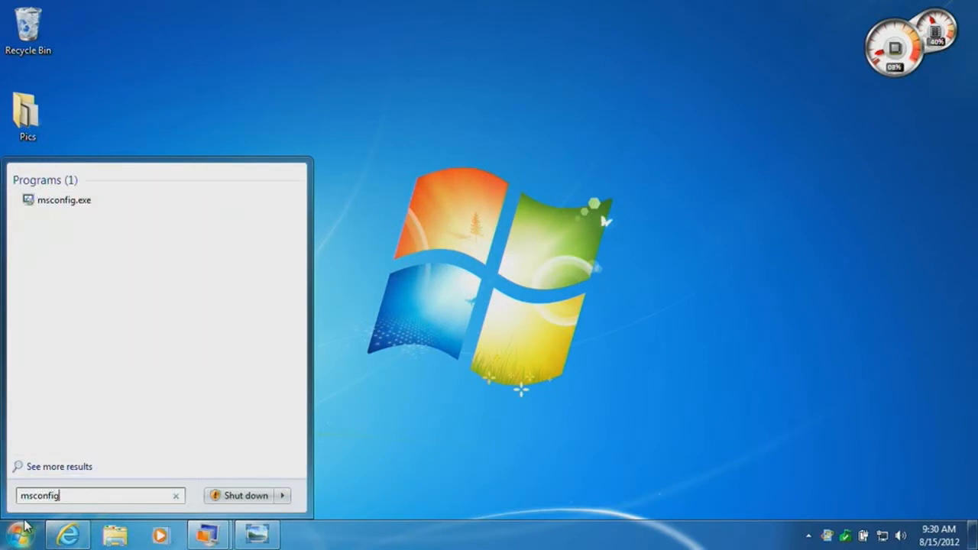
pyautogui.click(64, 199)
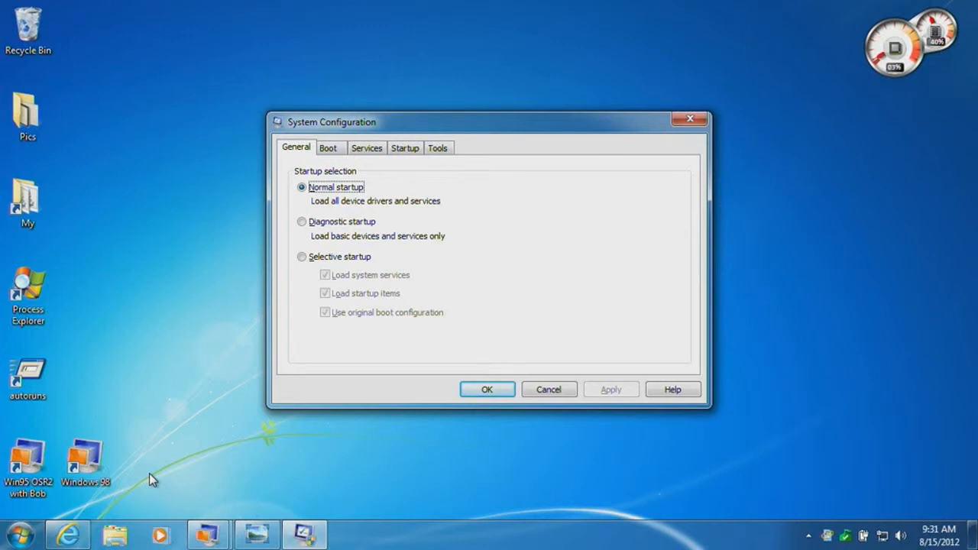
pyautogui.moveTo(382, 248)
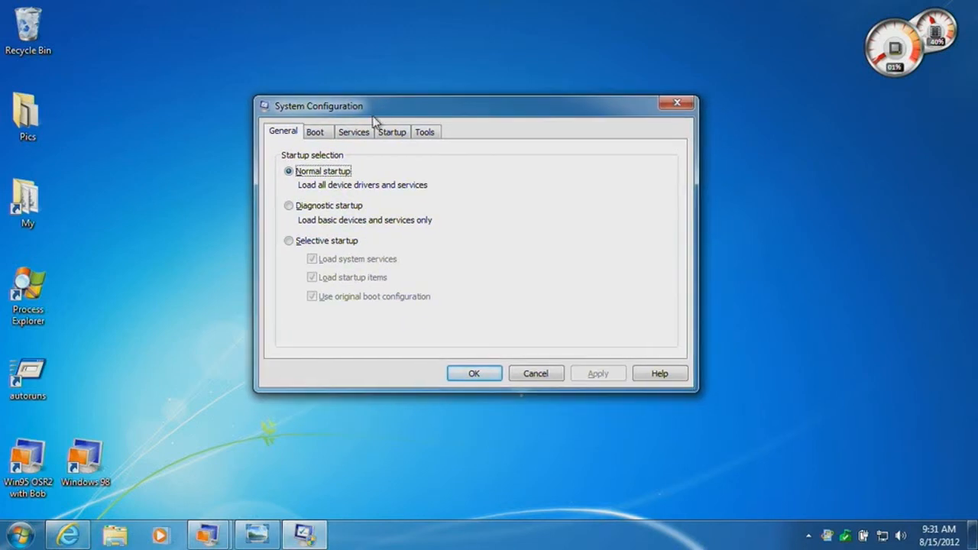
pyautogui.moveTo(370, 136)
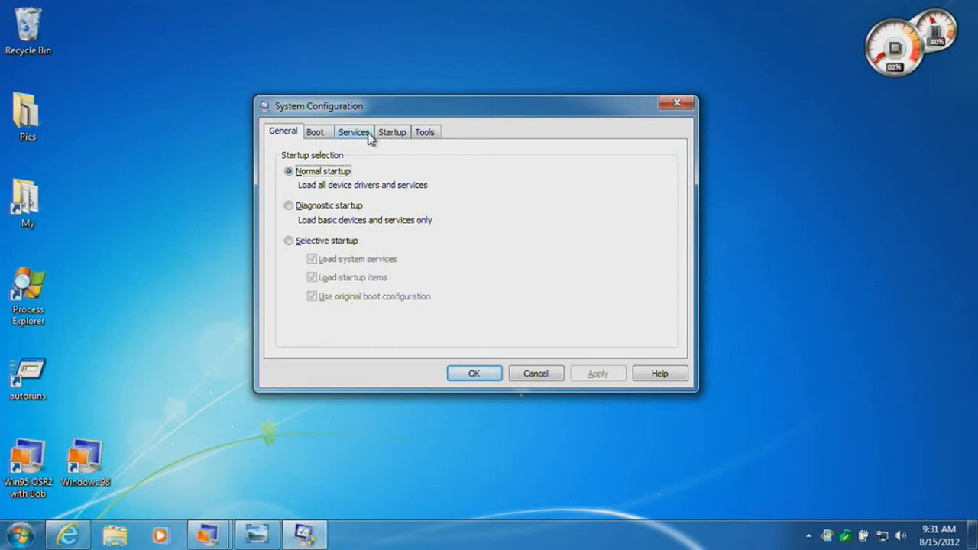
pyautogui.moveTo(370, 147)
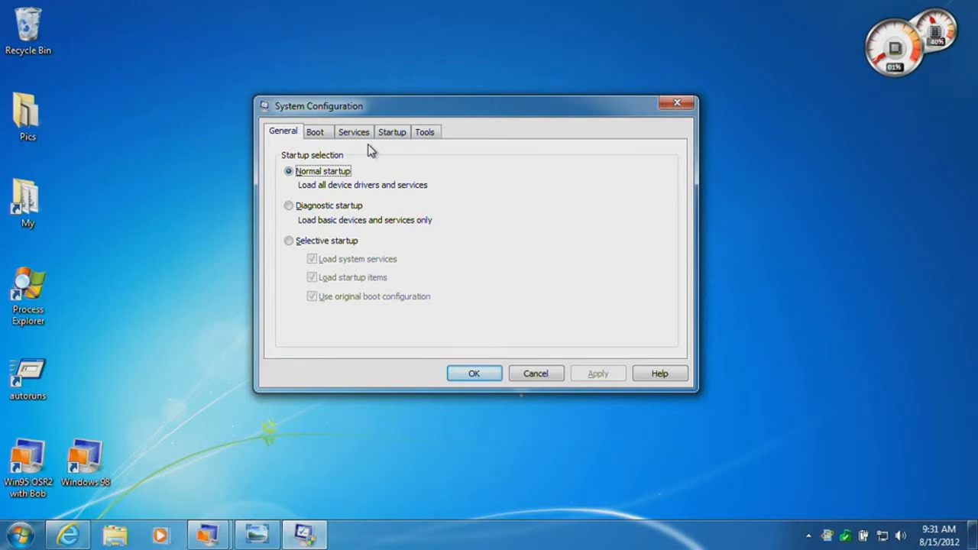
pyautogui.moveTo(392, 159)
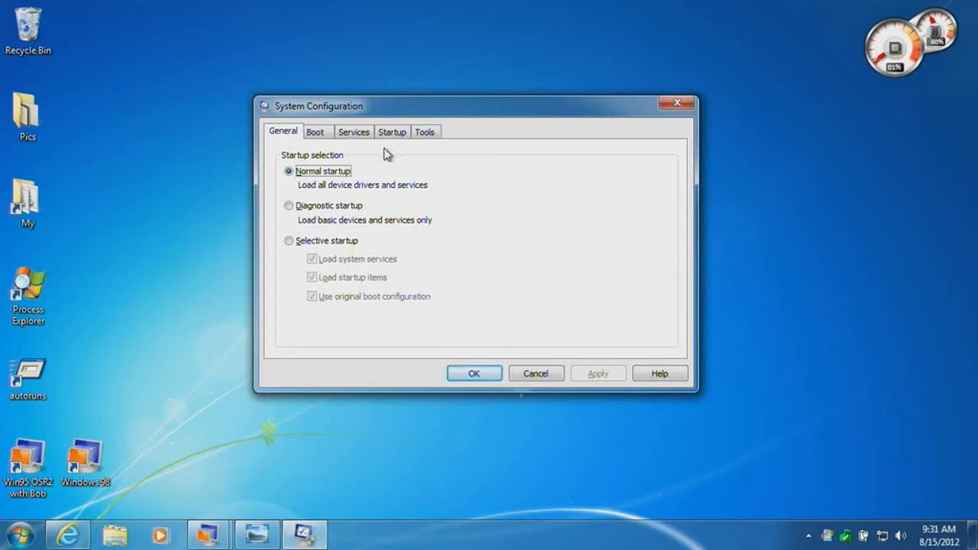
pyautogui.moveTo(318, 193)
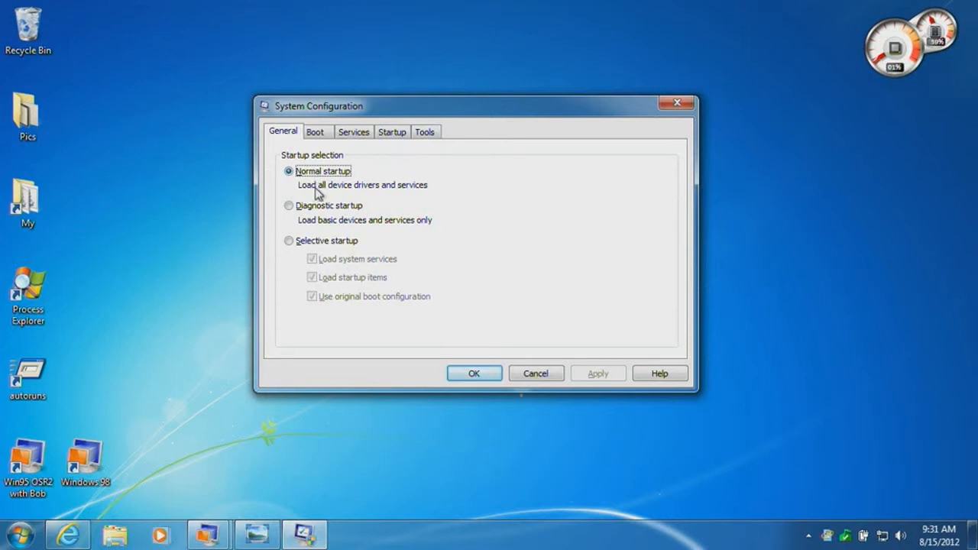
# Select Diagnostic startup, then Selective startup, and view the Boot settings for Windows 7 and 8
pyautogui.click(289, 205)
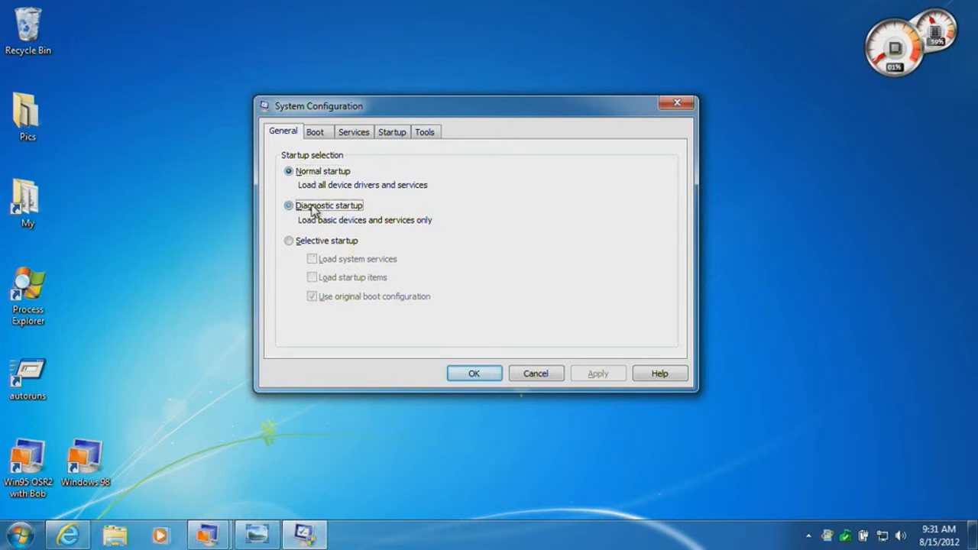
pyautogui.click(289, 205)
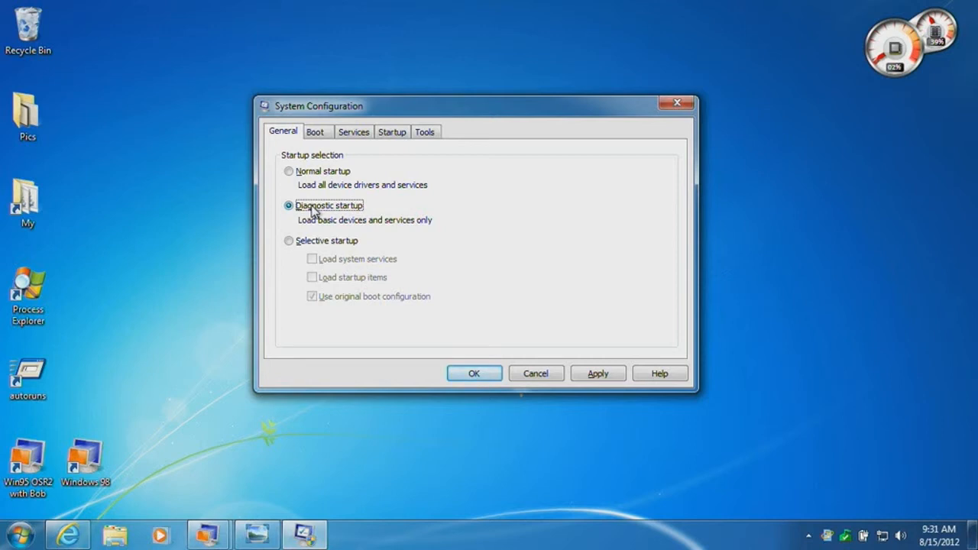
pyautogui.moveTo(315, 235)
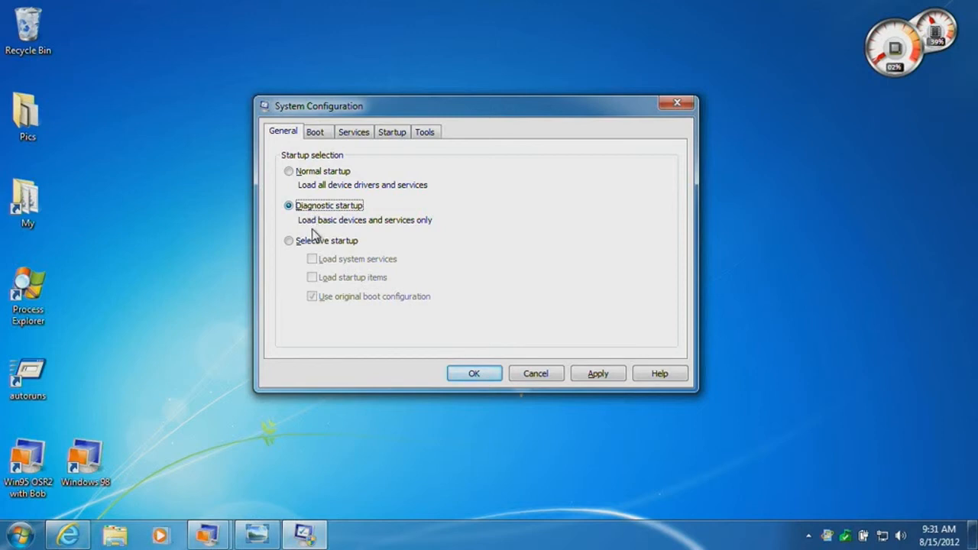
pyautogui.click(289, 239)
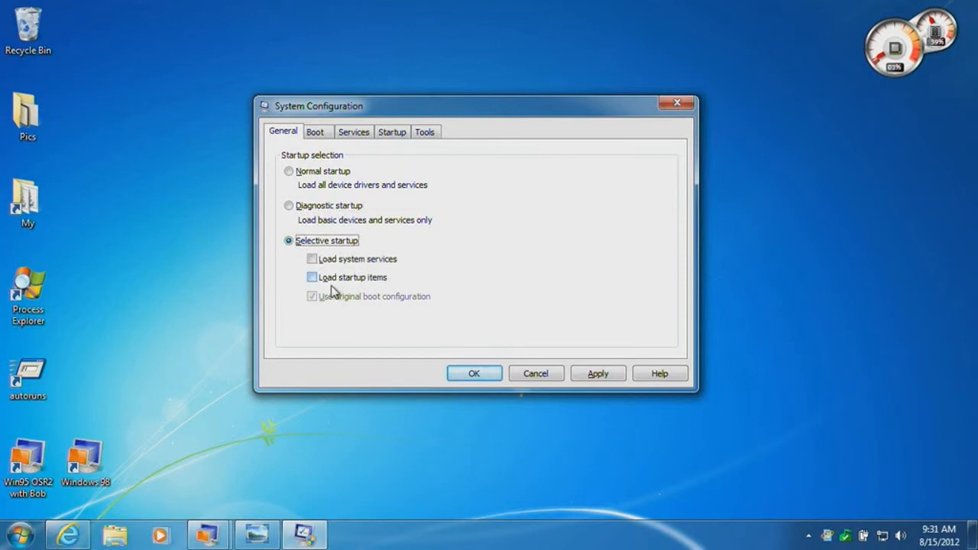
pyautogui.click(315, 131)
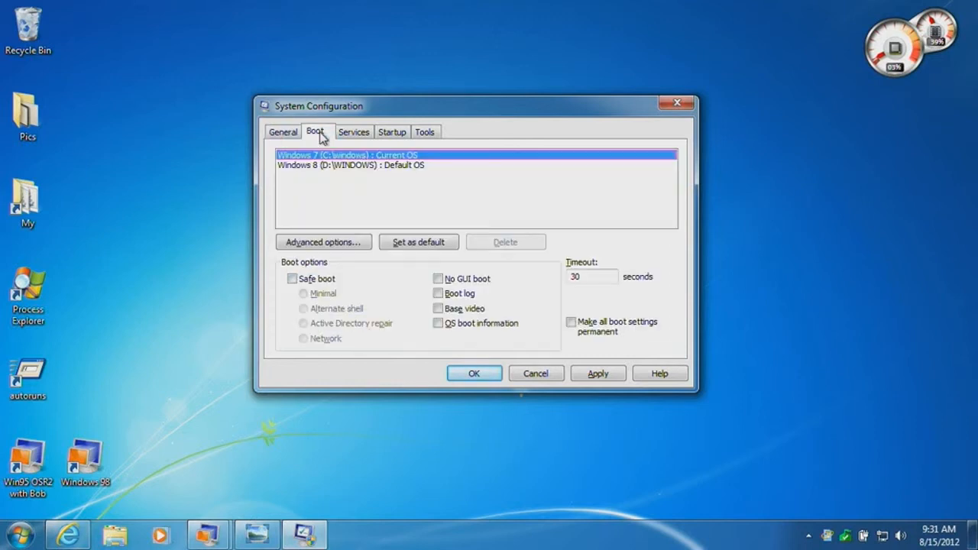
# Enable all services in the Services list, then move on to the Startup items
pyautogui.click(353, 132)
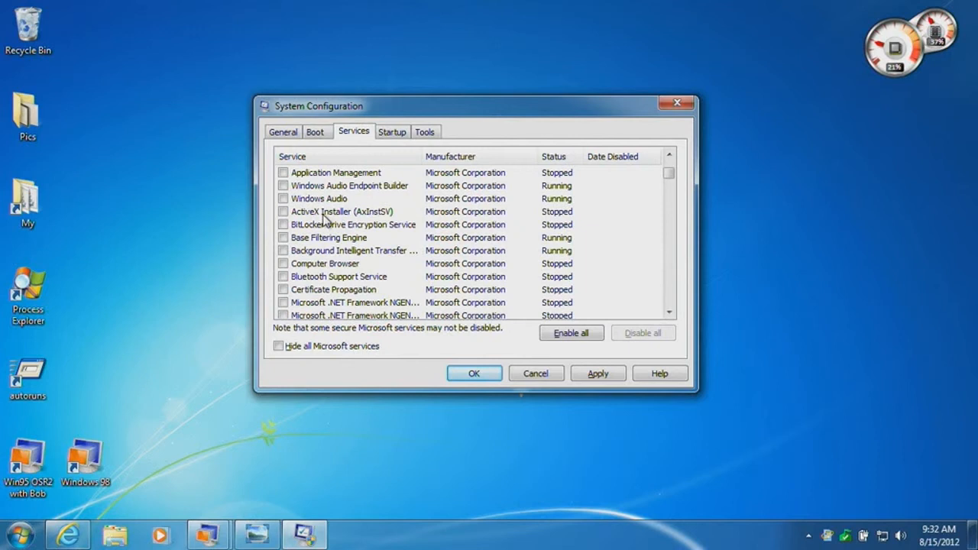
pyautogui.moveTo(352, 229)
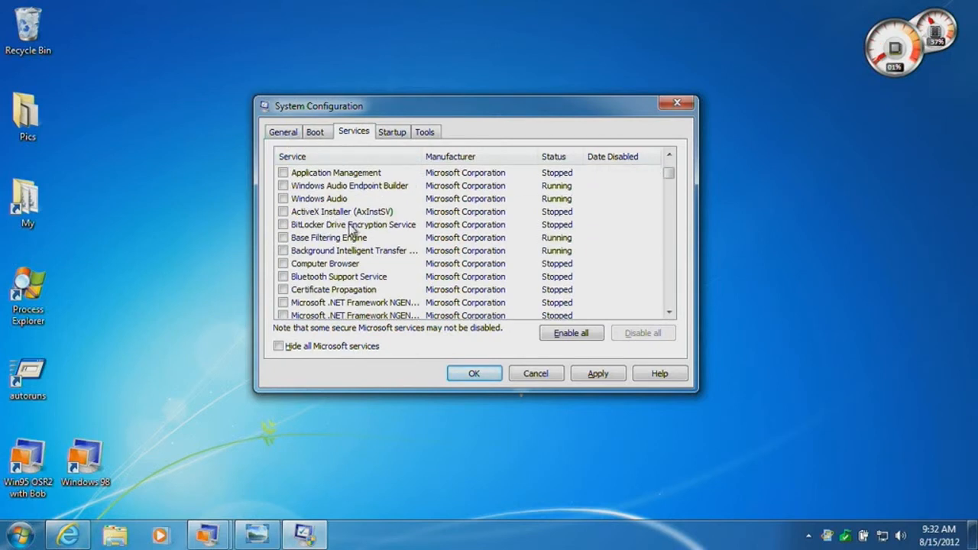
pyautogui.click(571, 333)
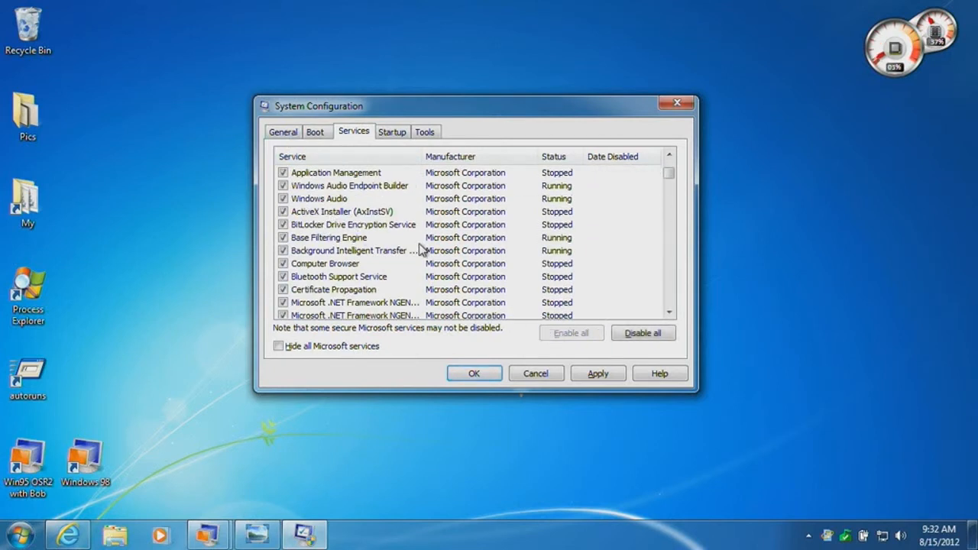
pyautogui.scroll(-3)
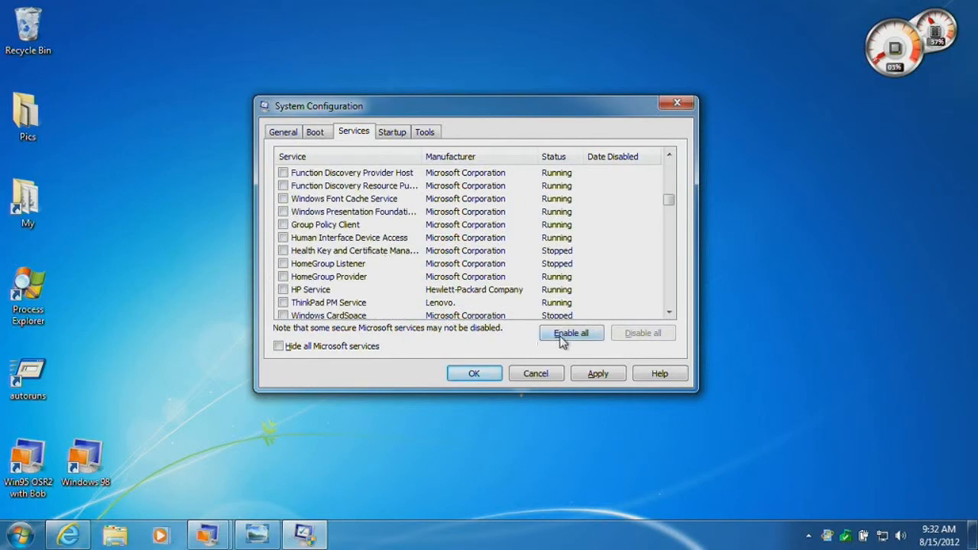
pyautogui.click(572, 333)
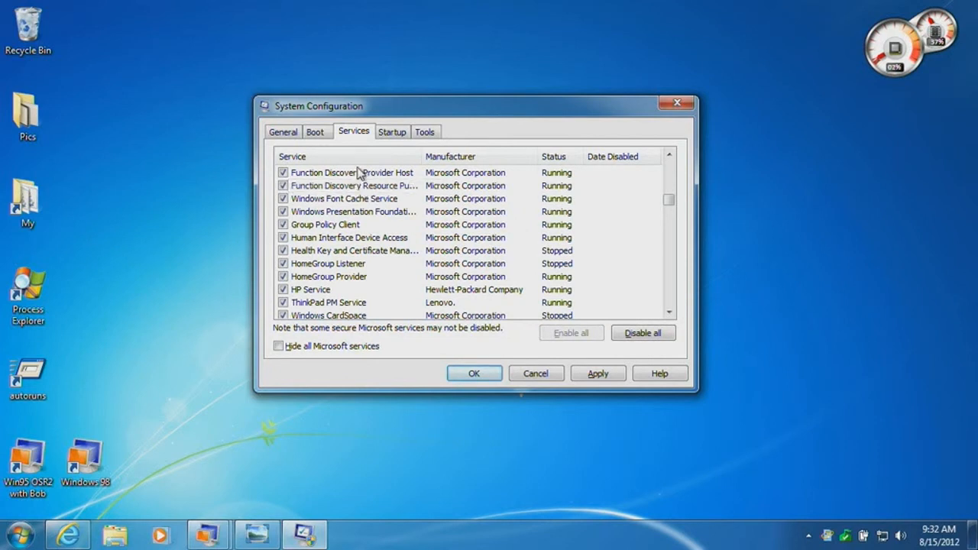
pyautogui.click(392, 131)
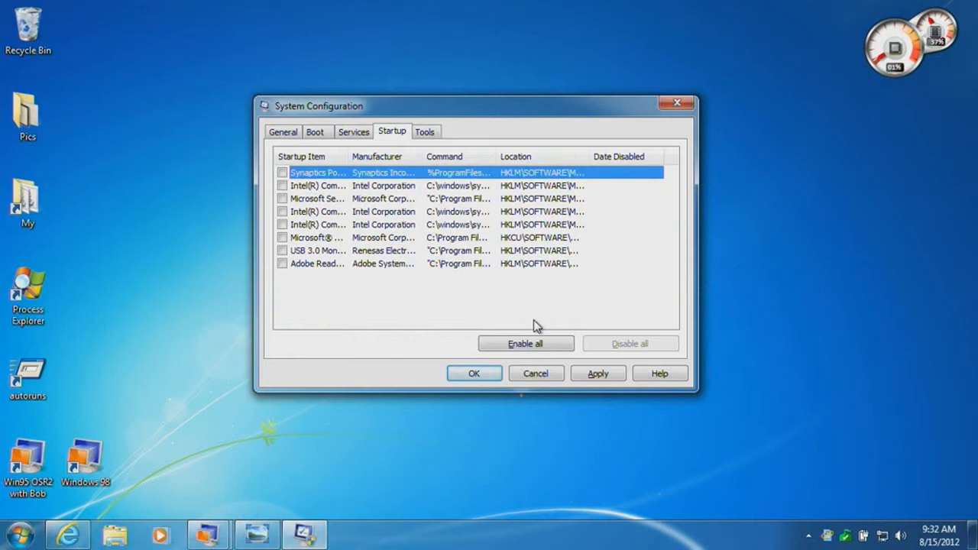
# Enable all startup items, select the Adobe Reader entry, and bring up the Tools list
pyautogui.click(525, 342)
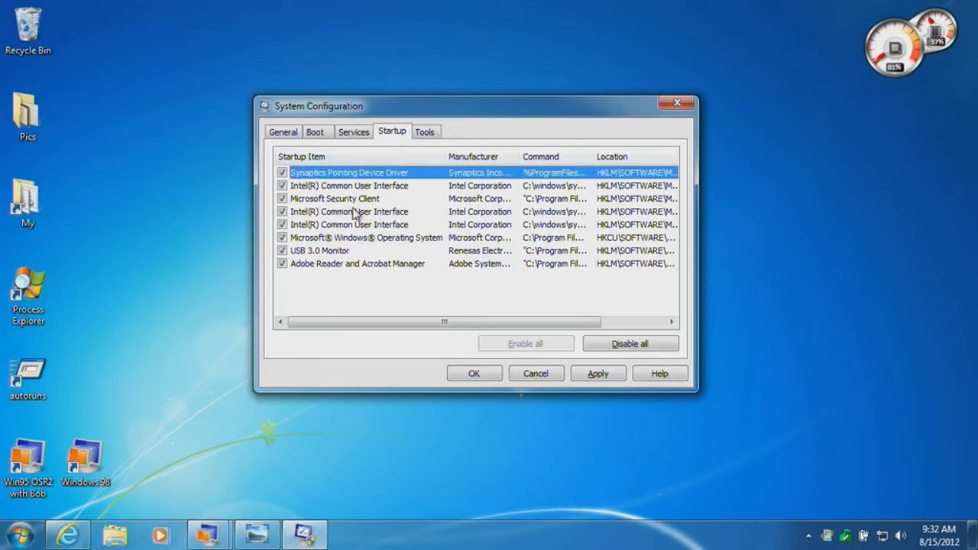
pyautogui.moveTo(385, 257)
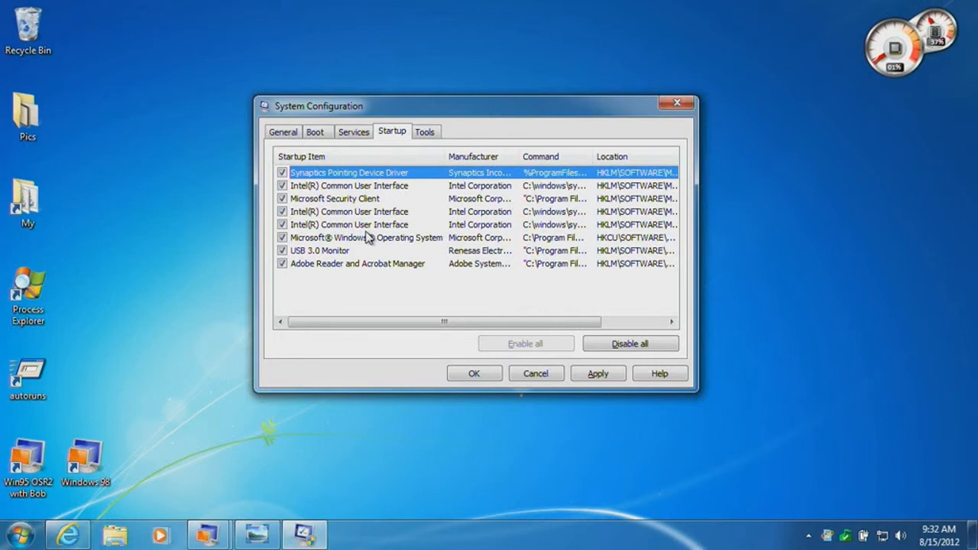
pyautogui.moveTo(369, 223)
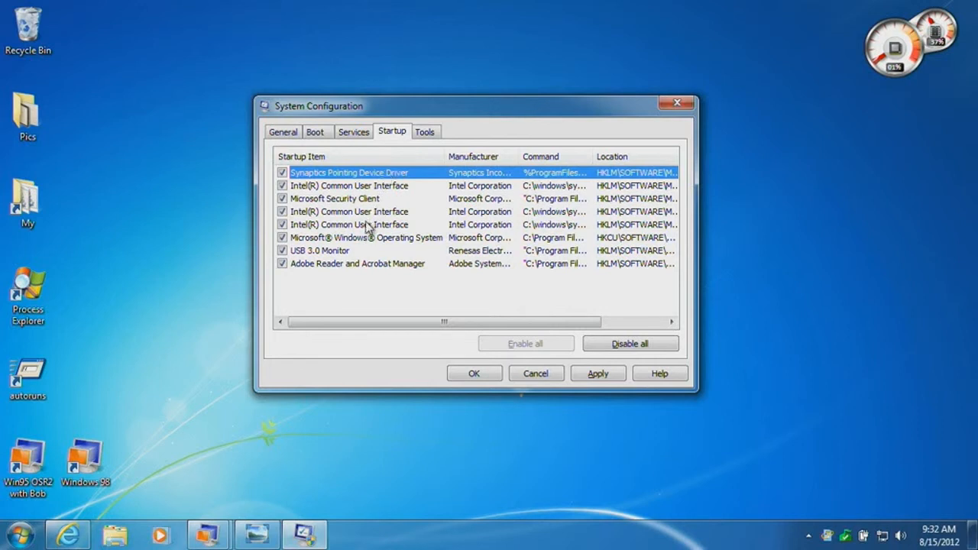
pyautogui.click(358, 263)
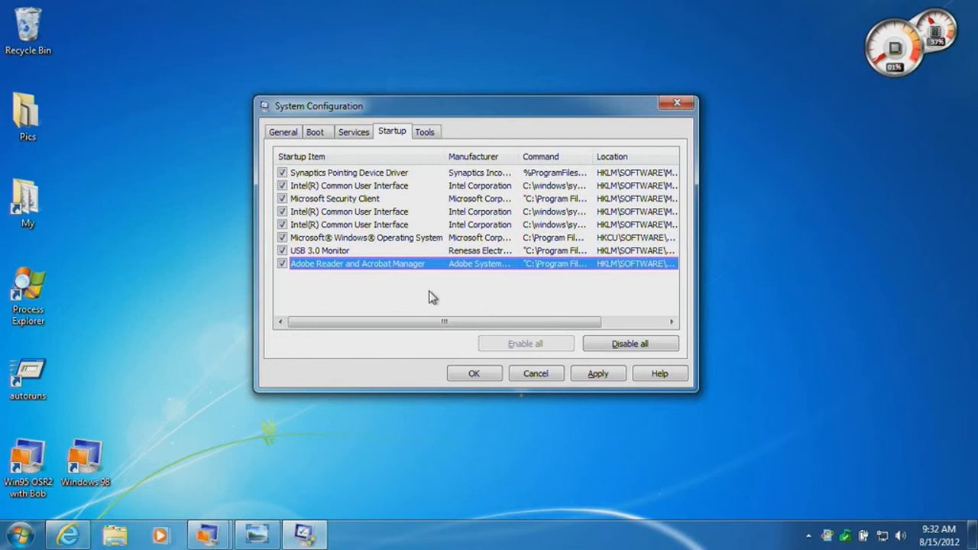
pyautogui.moveTo(422, 239)
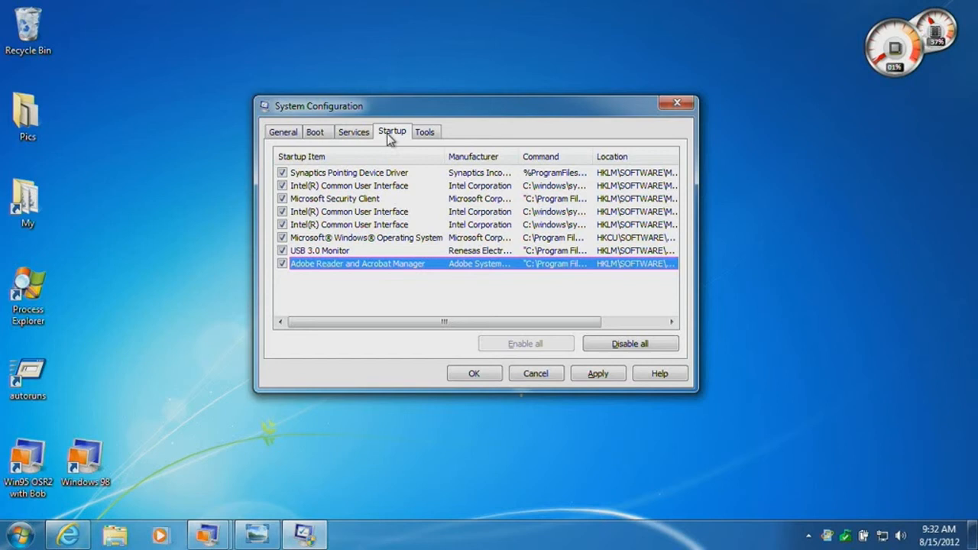
pyautogui.click(425, 132)
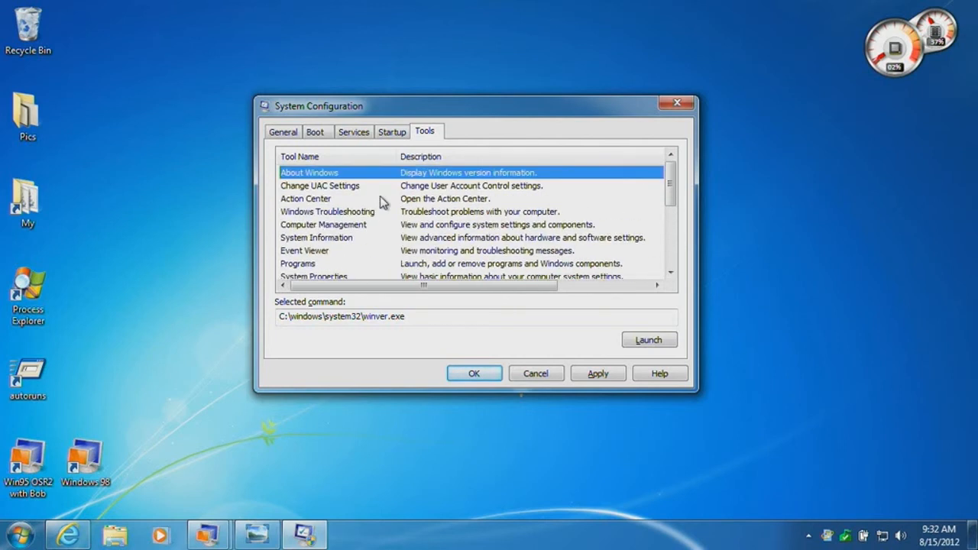
# Select the Task Manager tool and launch it, which brings up Process Explorer
pyautogui.scroll(-3)
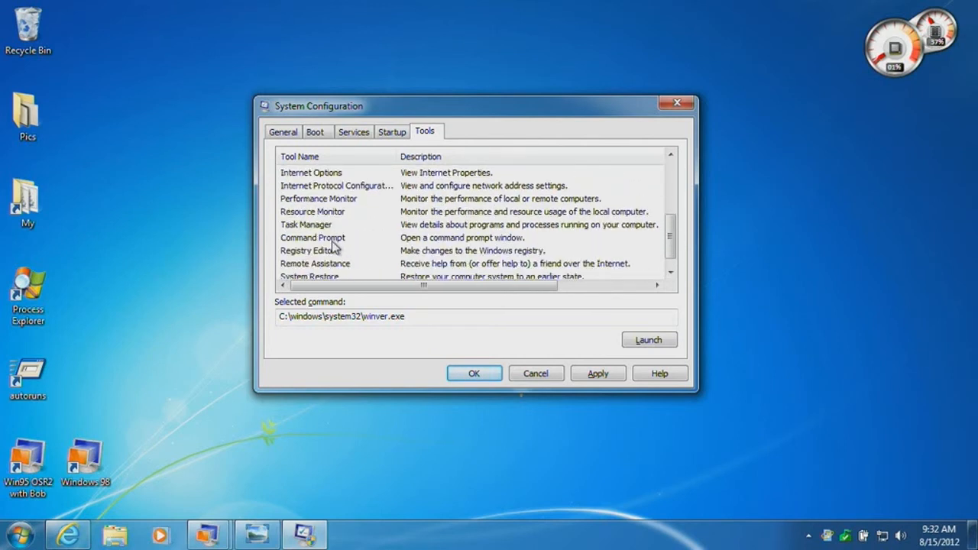
pyautogui.click(312, 236)
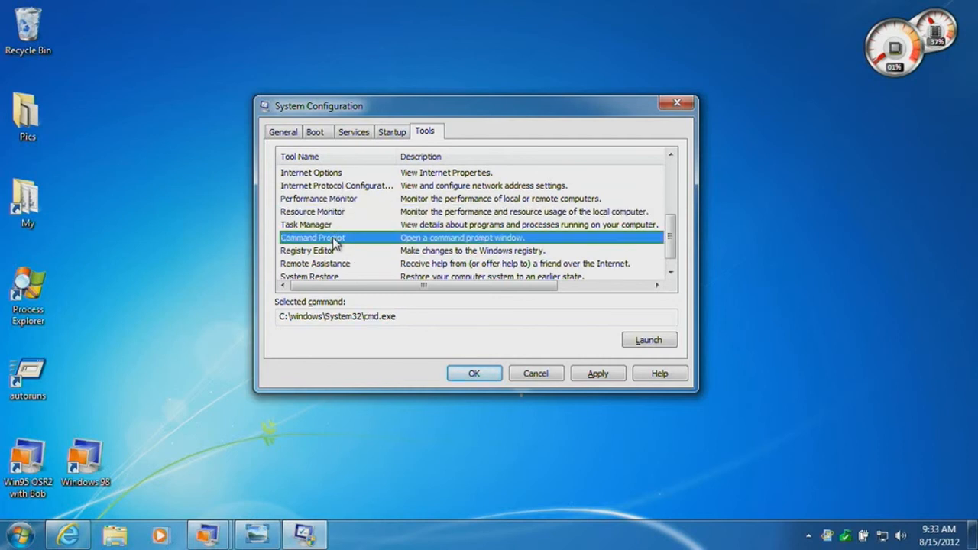
pyautogui.click(306, 223)
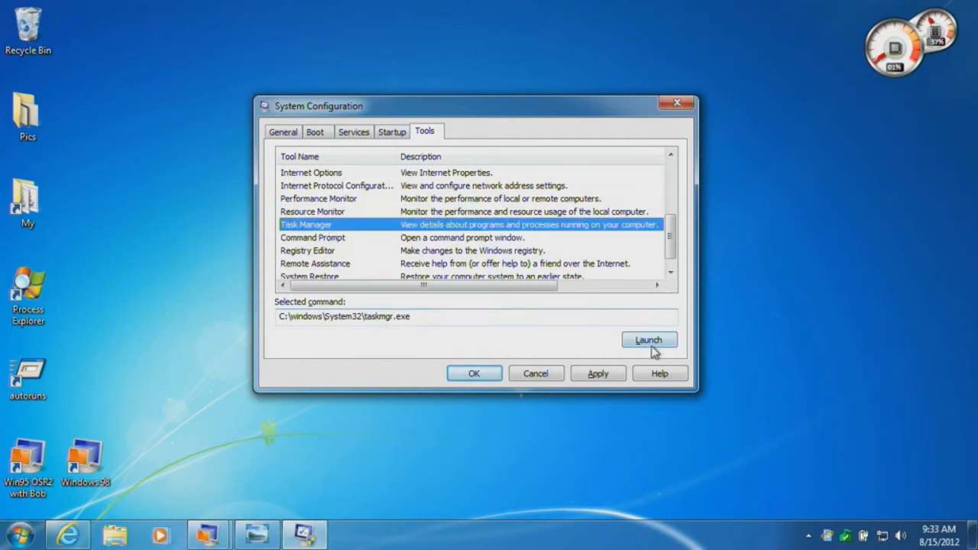
pyautogui.click(648, 340)
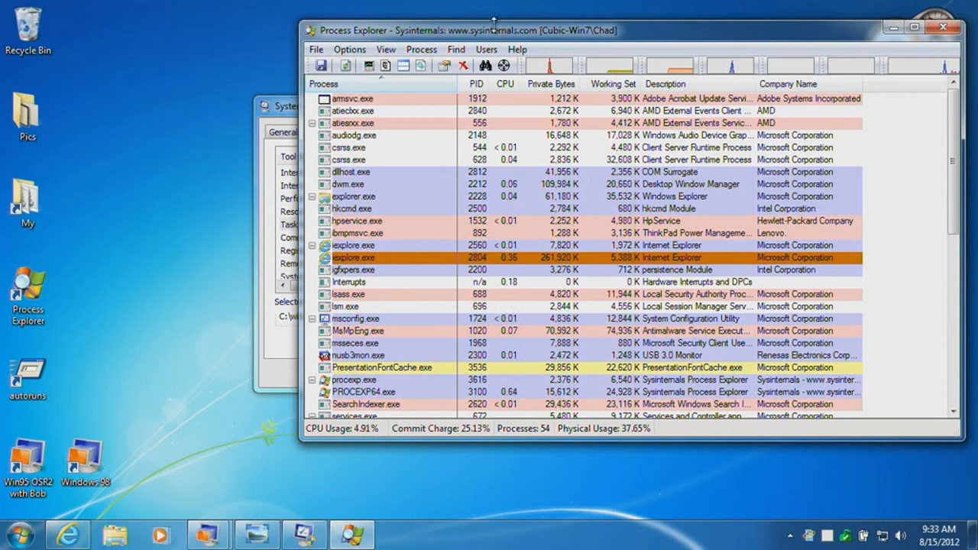
# View Process Explorer's Options menu showing Replace Task Manager is set
pyautogui.click(349, 49)
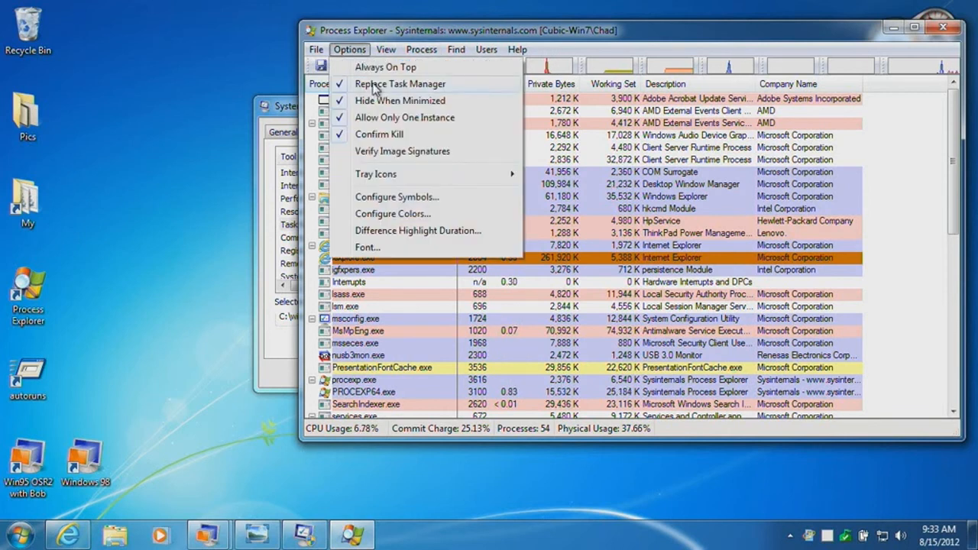